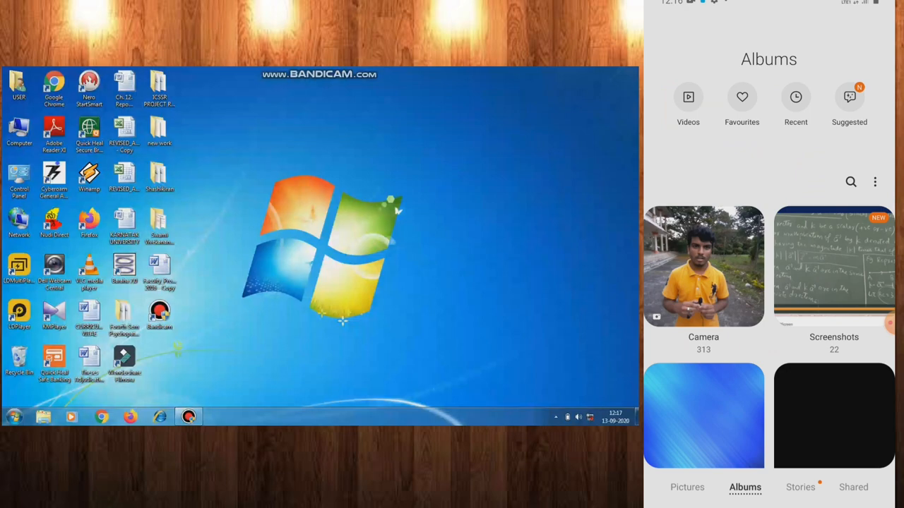
Select screenshots in the Screenshots album and share them to the PC.
{"action": "left_click", "coordinate": [833, 266]}
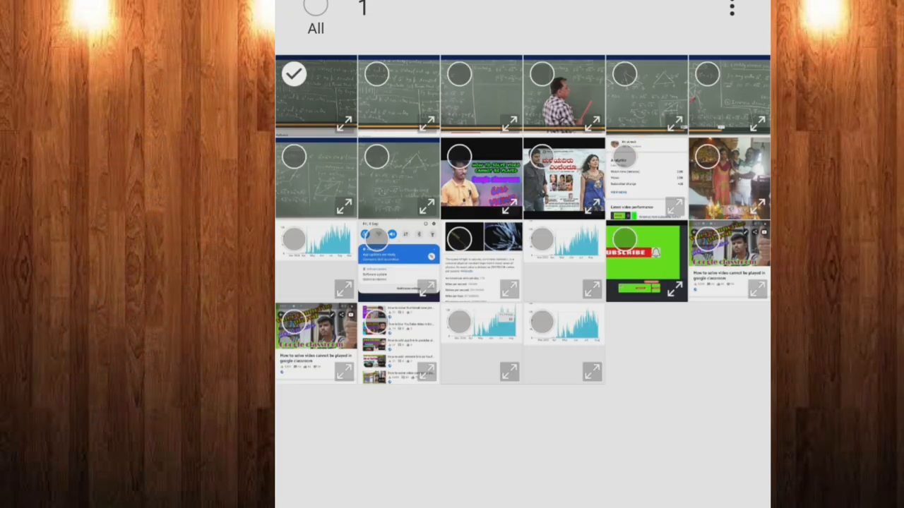
{"action": "left_click", "coordinate": [294, 73]}
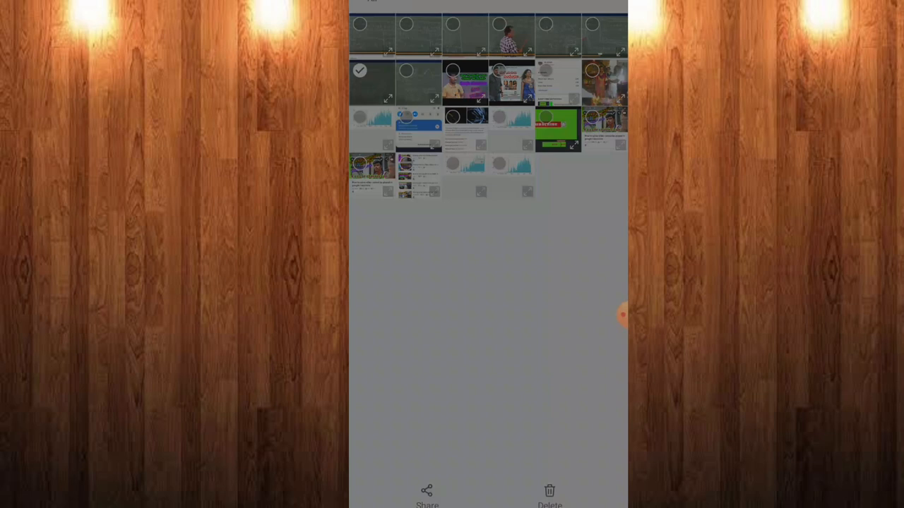
{"action": "left_click", "coordinate": [426, 495]}
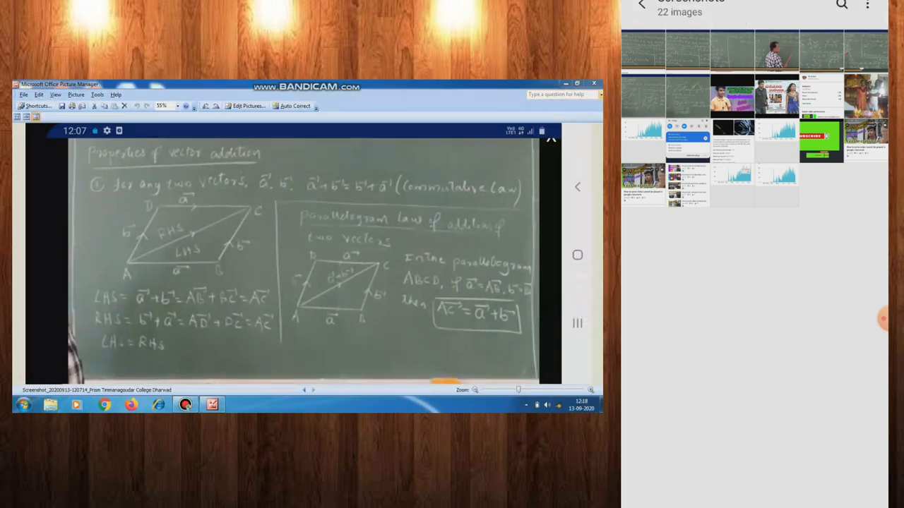
Share one more screenshot from the phone after deselecting another.
{"action": "left_click", "coordinate": [593, 84]}
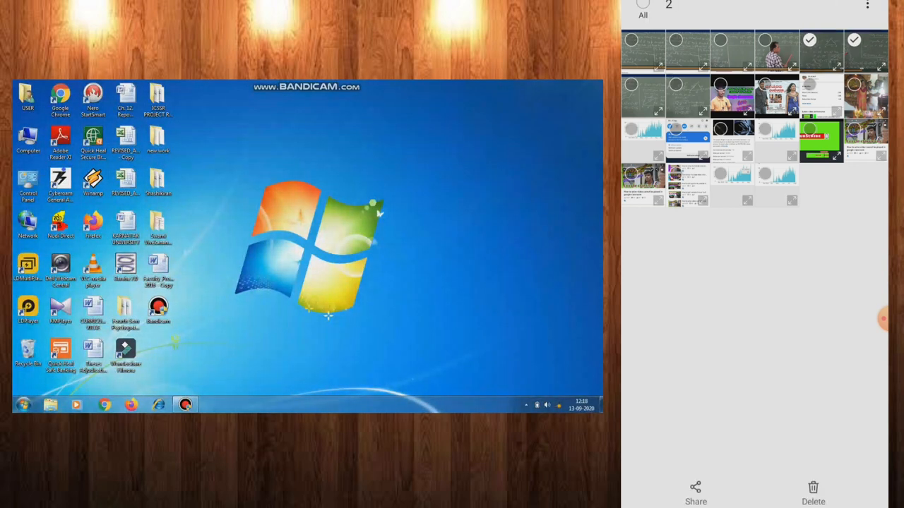
{"action": "left_click", "coordinate": [810, 39]}
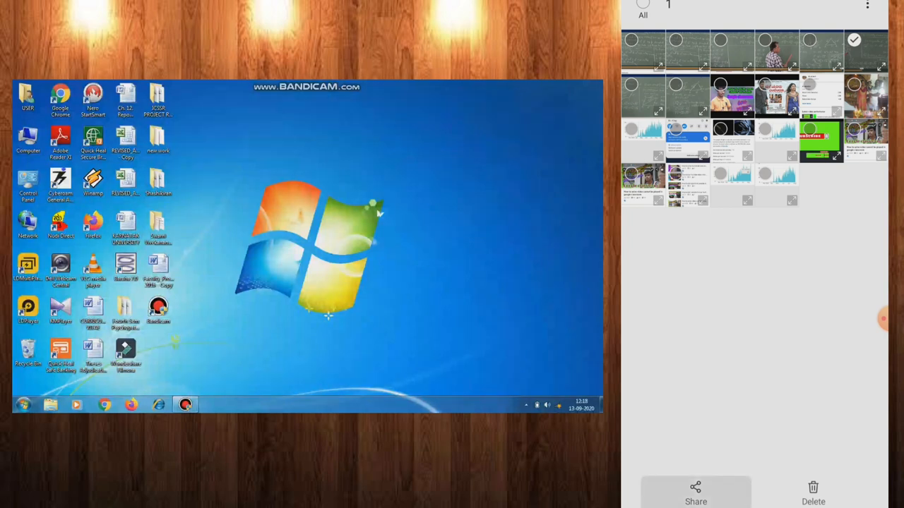
{"action": "left_click", "coordinate": [694, 492]}
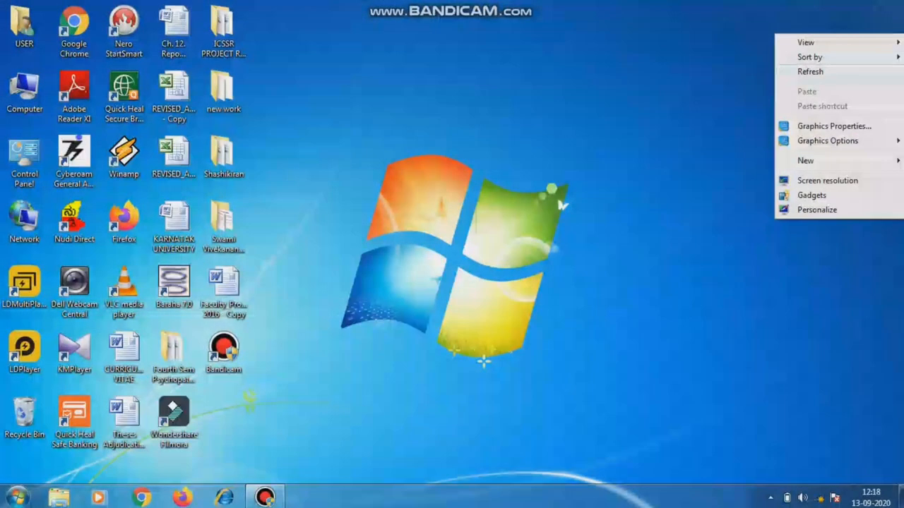
Launch Microsoft Office Picture Manager from Start and view the received screenshots in sequence.
{"action": "left_click", "coordinate": [11, 497]}
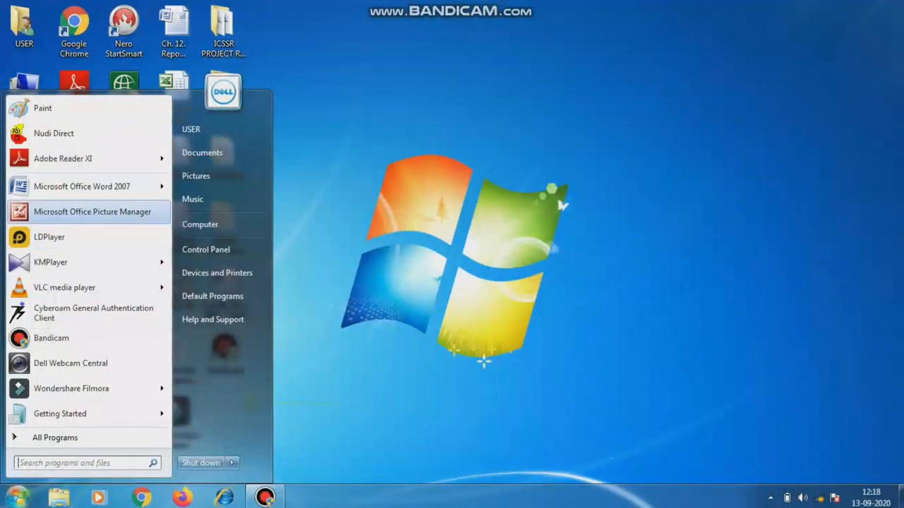
{"action": "left_click", "coordinate": [92, 212]}
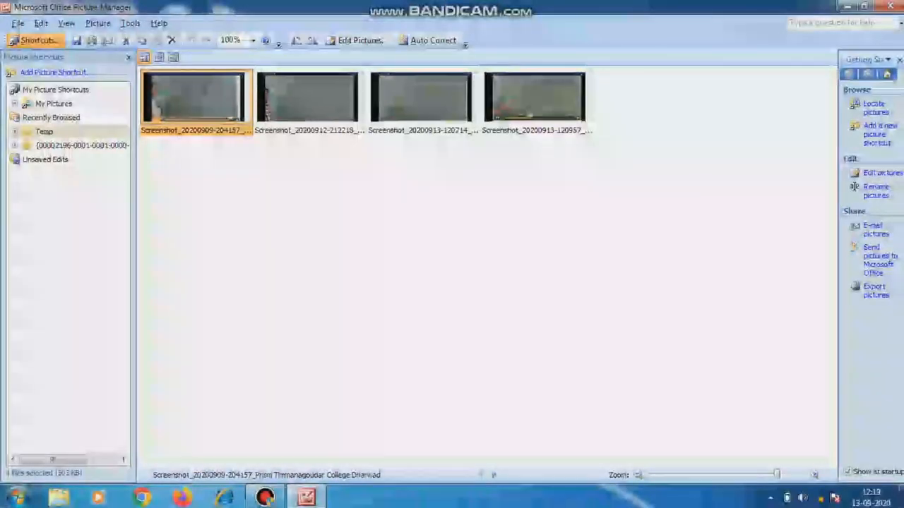
{"action": "double_click", "coordinate": [195, 99]}
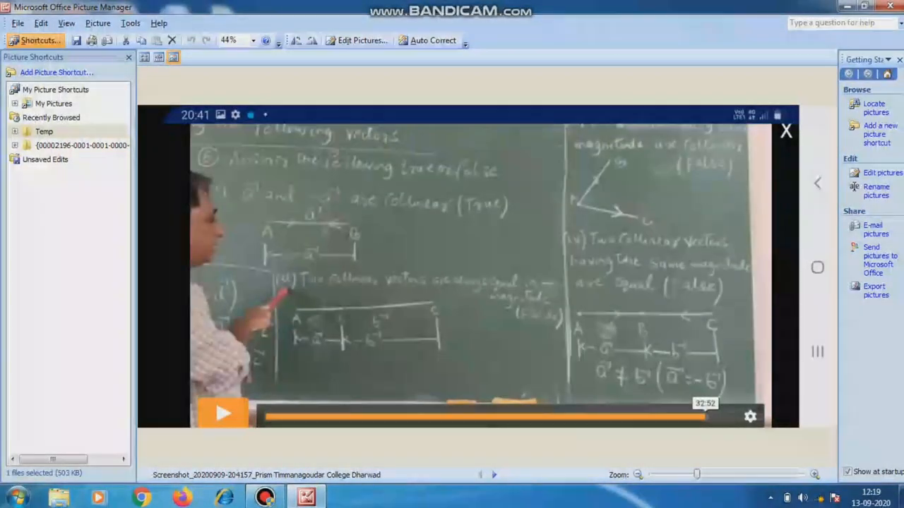
{"action": "left_click", "coordinate": [223, 412]}
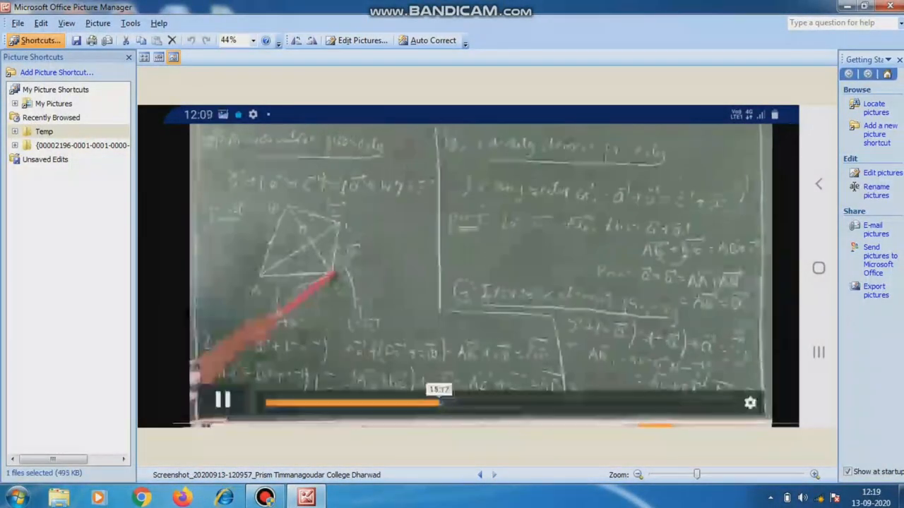